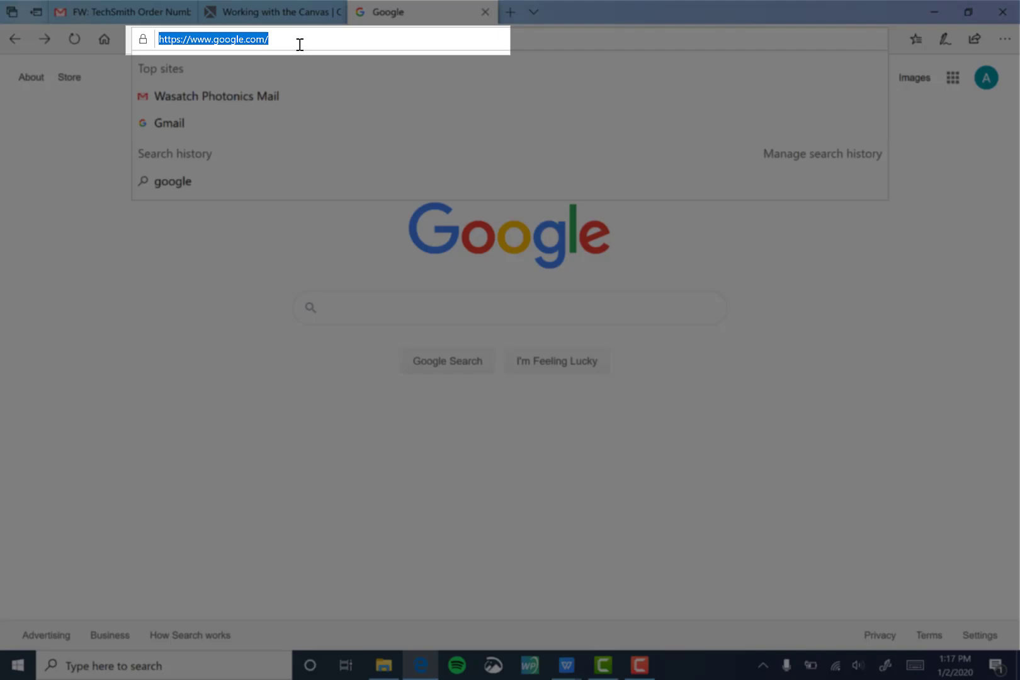
text(https://wasatchphotonics.com/product-category/software/)
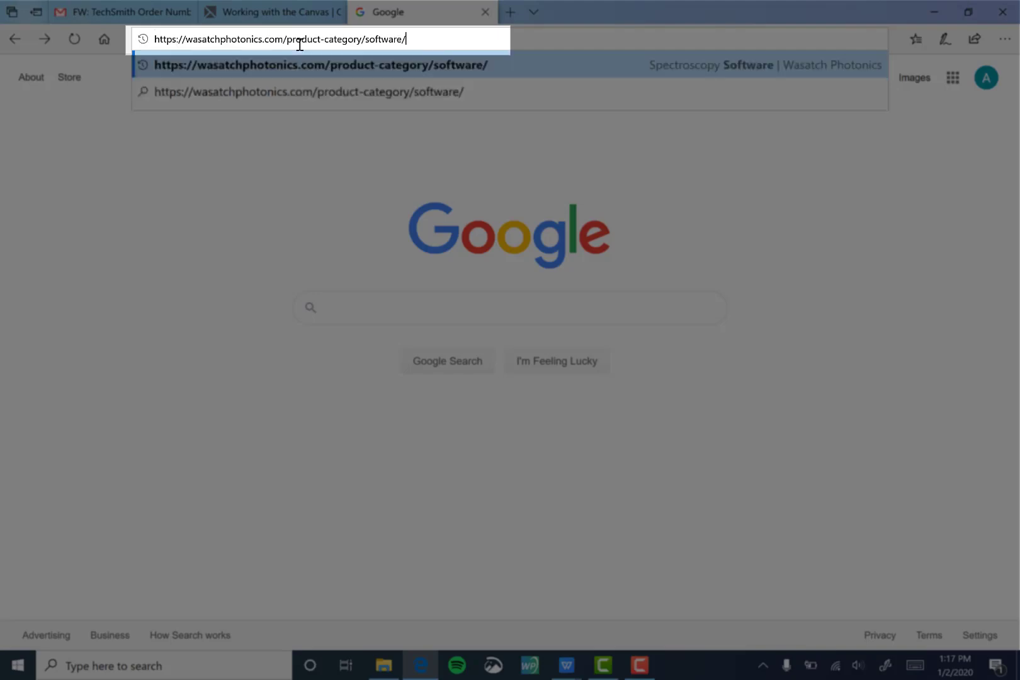
key(Enter)
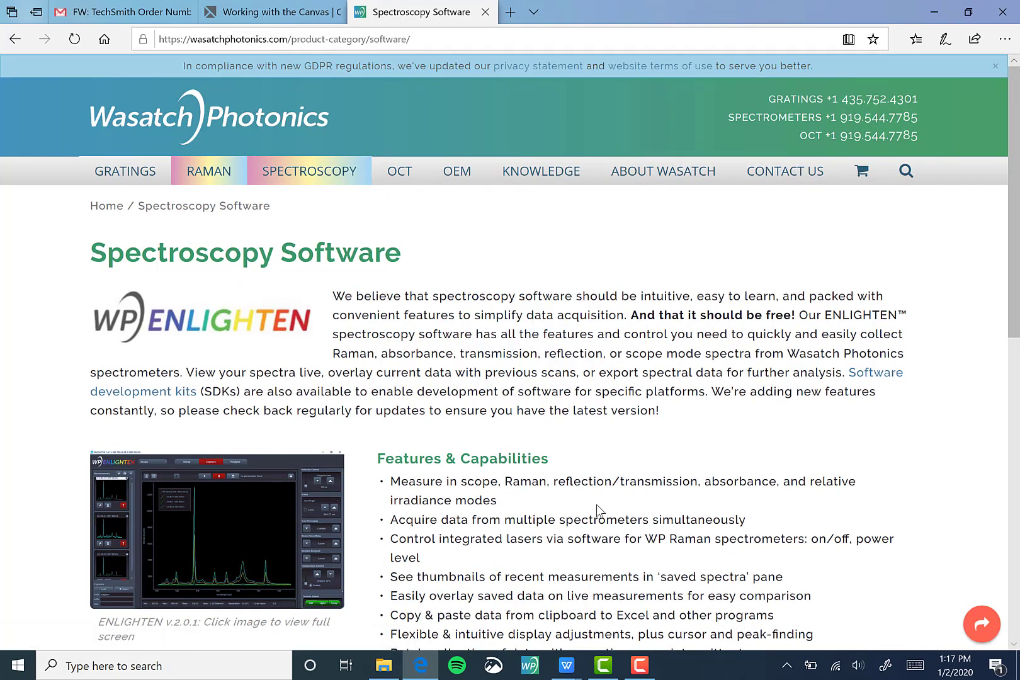
Download and save the ENLIGHTEN 2.0.1 installer, then run it.
scroll(down, 3)
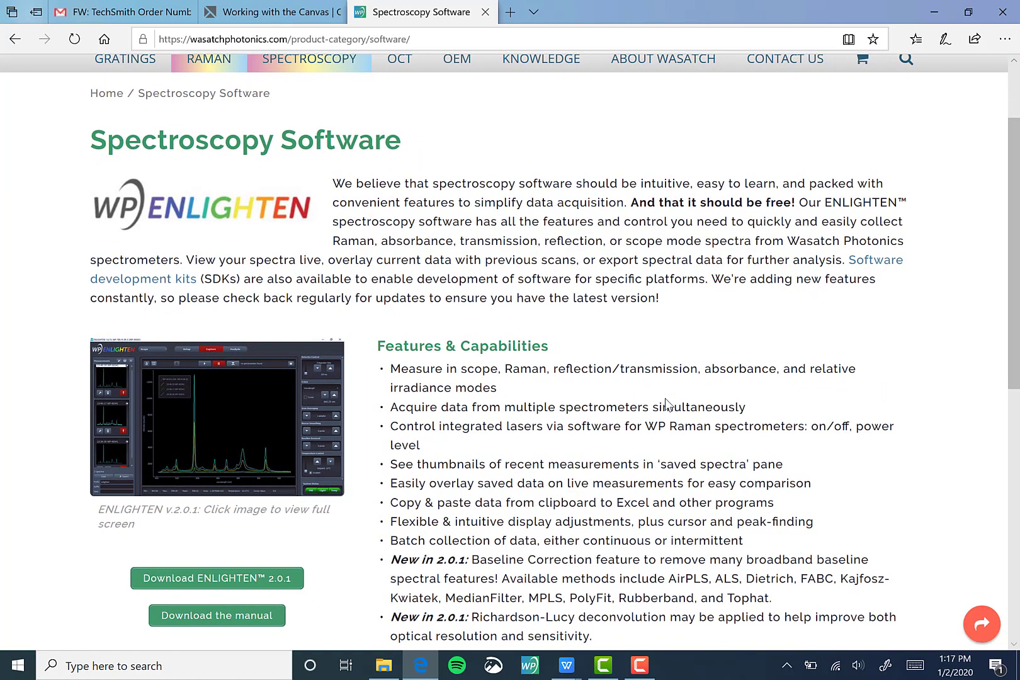
scroll(down, 3)
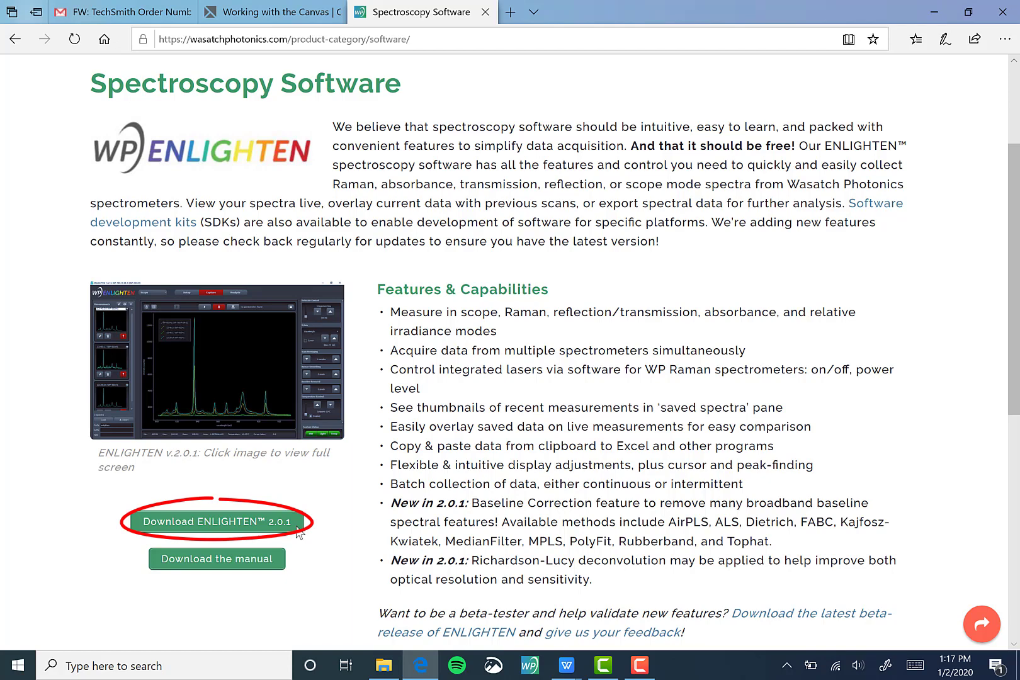
mouse_move(244, 526)
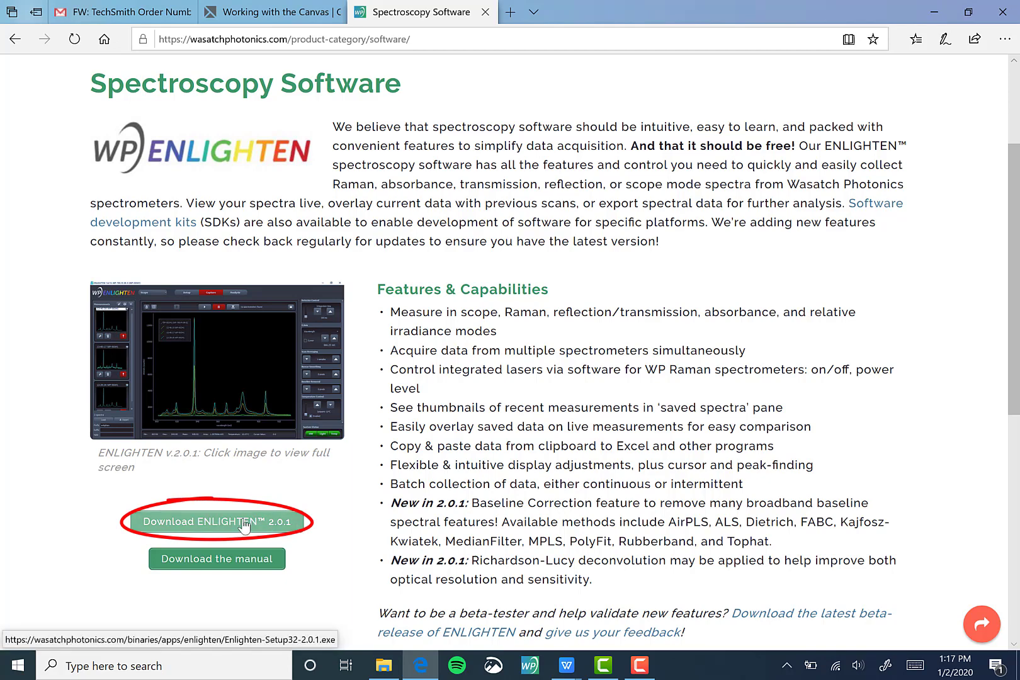
click(216, 522)
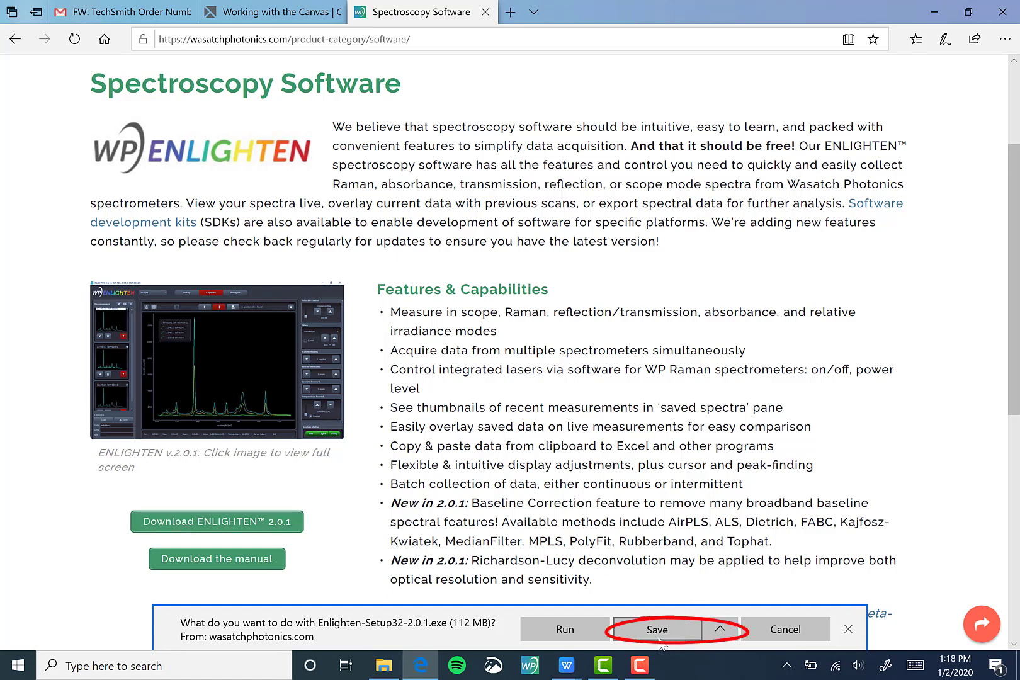
click(657, 630)
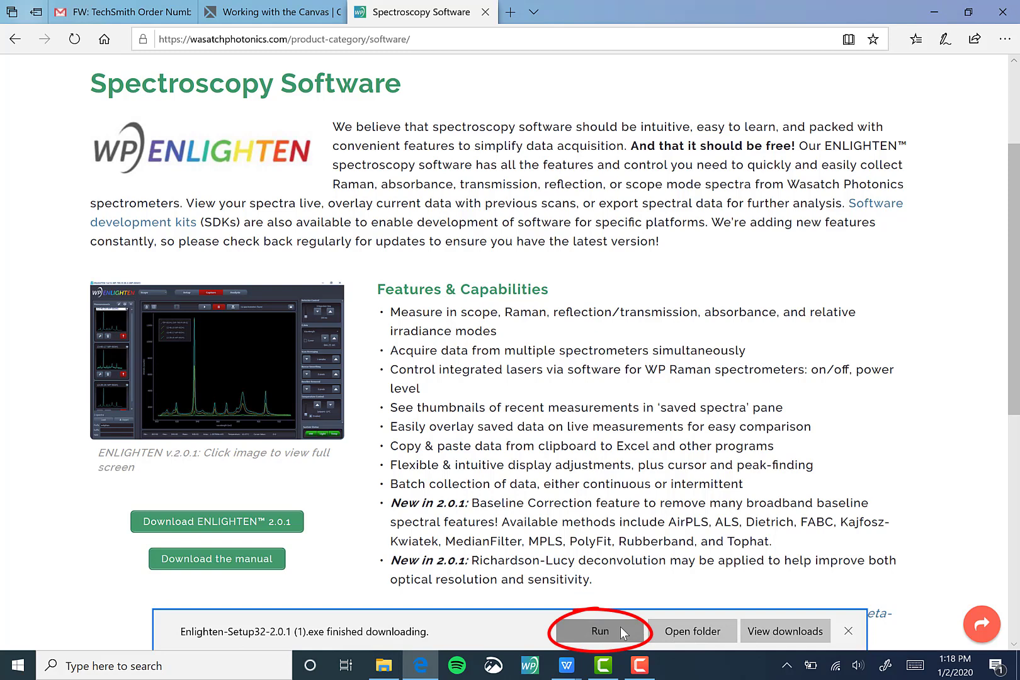
click(600, 631)
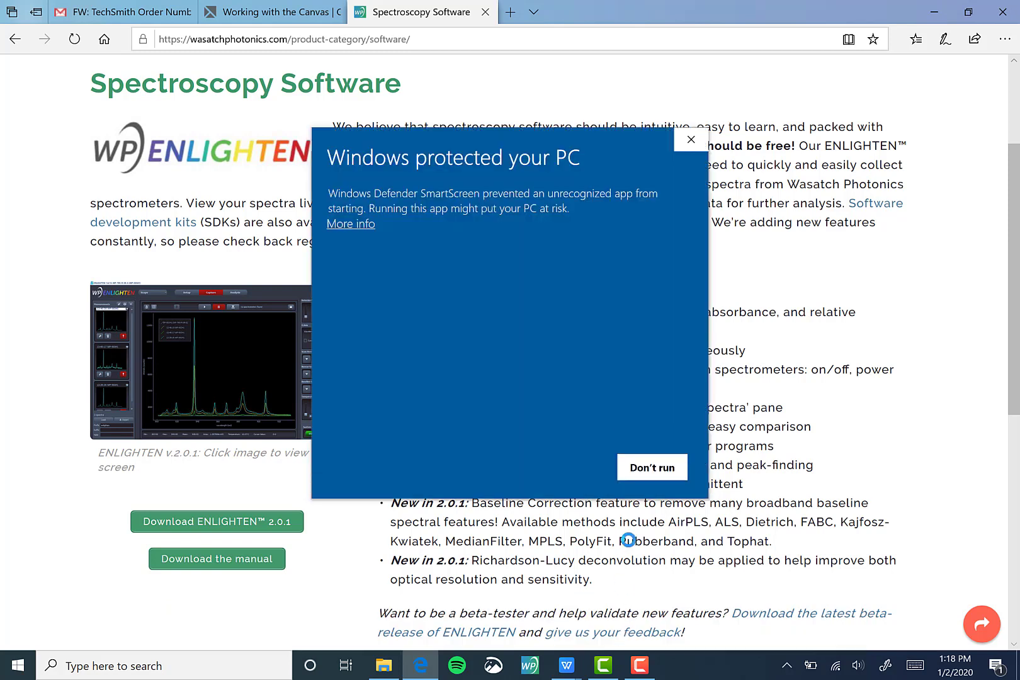
mouse_move(361, 235)
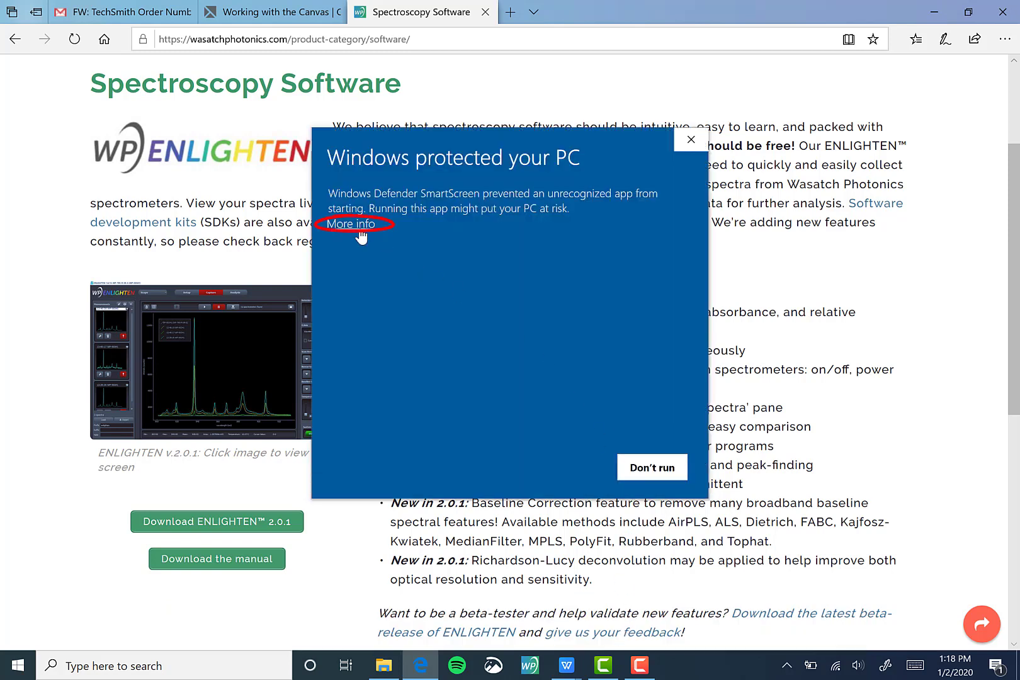
Use 'More info' and 'Run anyway' to bypass the SmartScreen warning.
click(350, 224)
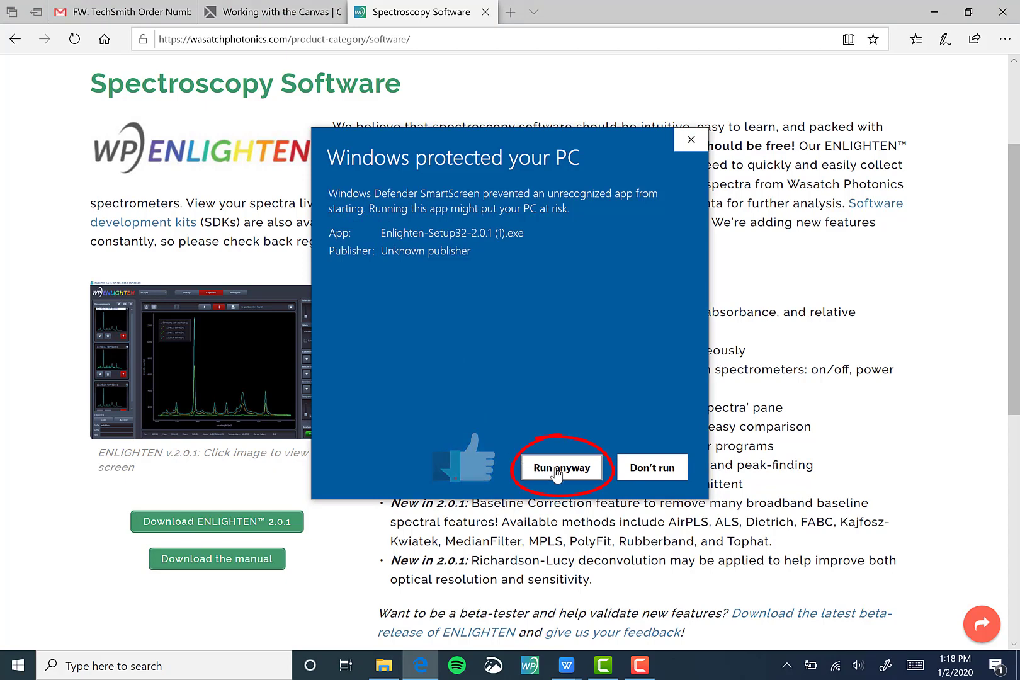
click(562, 467)
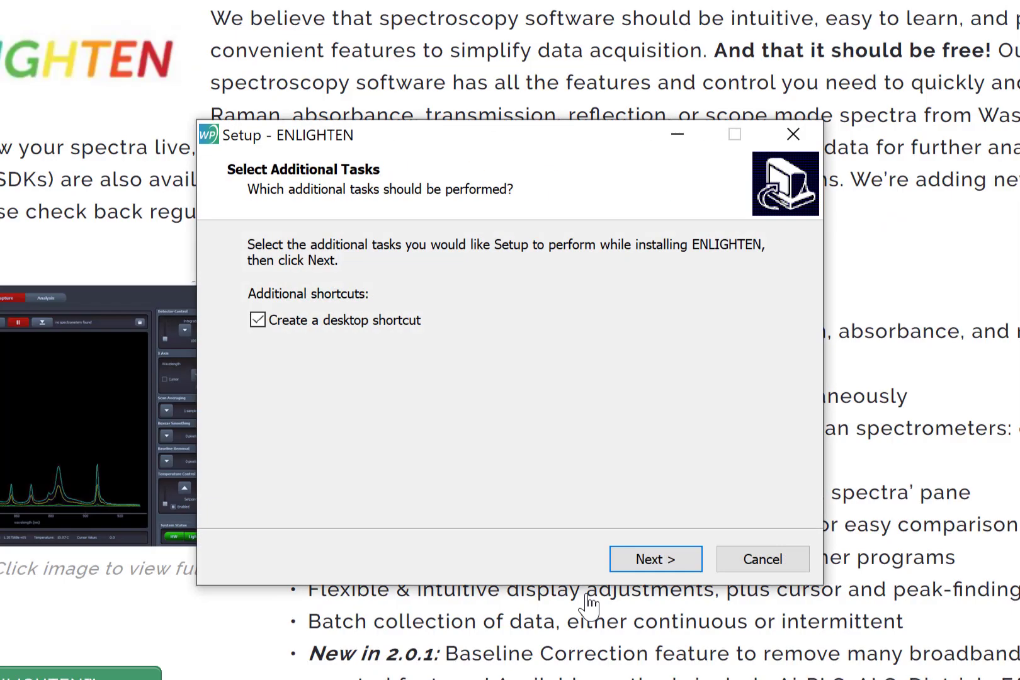
mouse_move(302, 331)
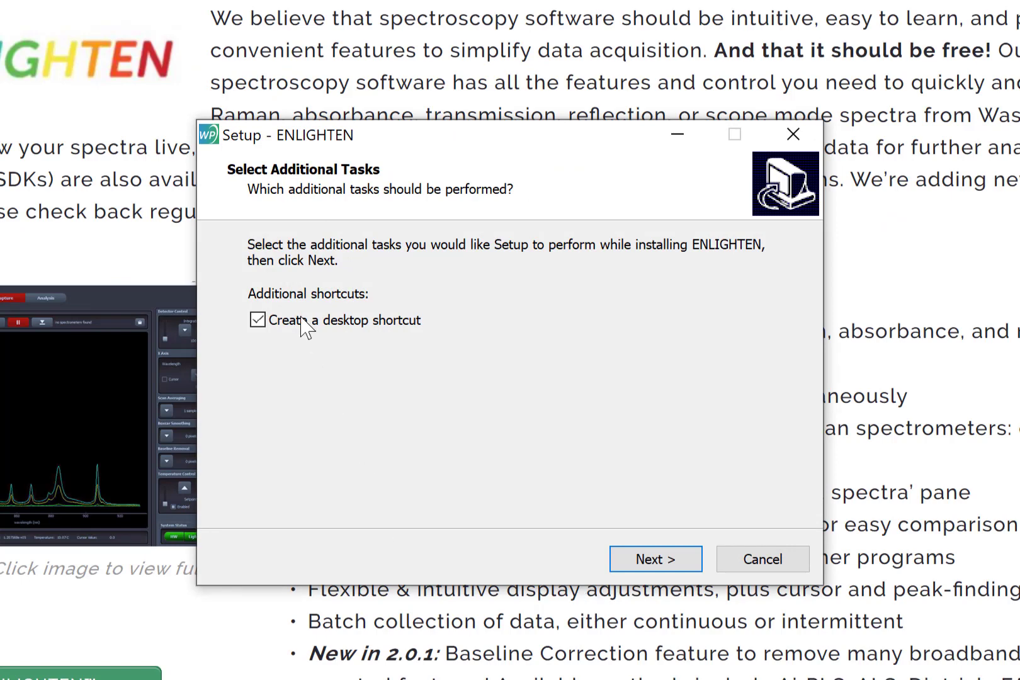
Leave 'Create a desktop shortcut' checked and advance to Ready to Install.
click(257, 320)
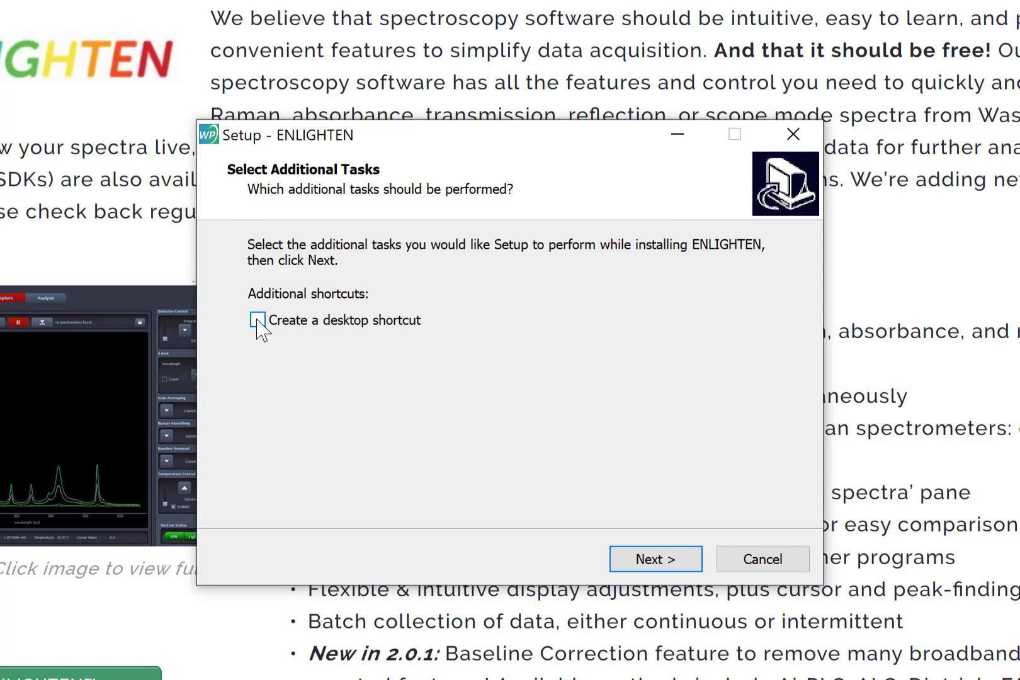
click(259, 320)
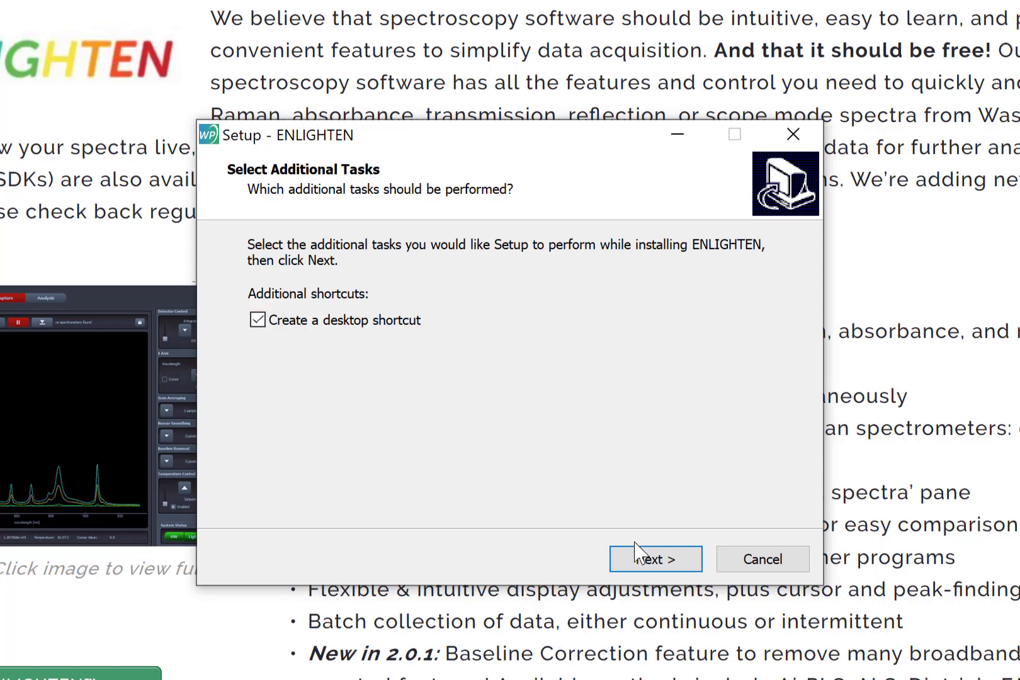
click(656, 559)
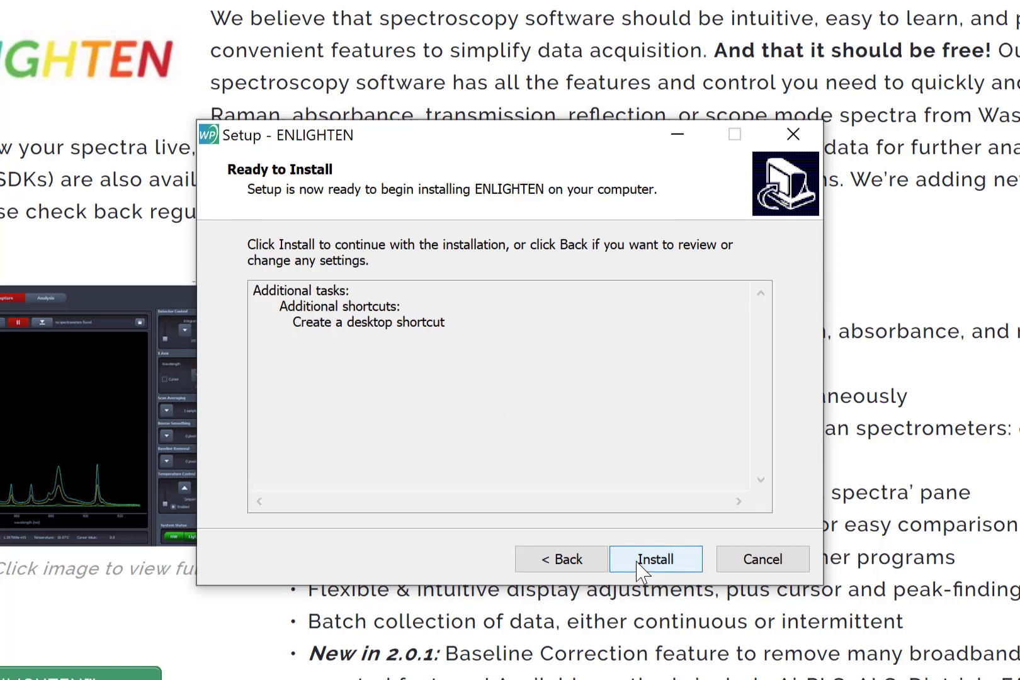
Install ENLIGHTEN and finish the setup wizard once installation completes.
click(656, 559)
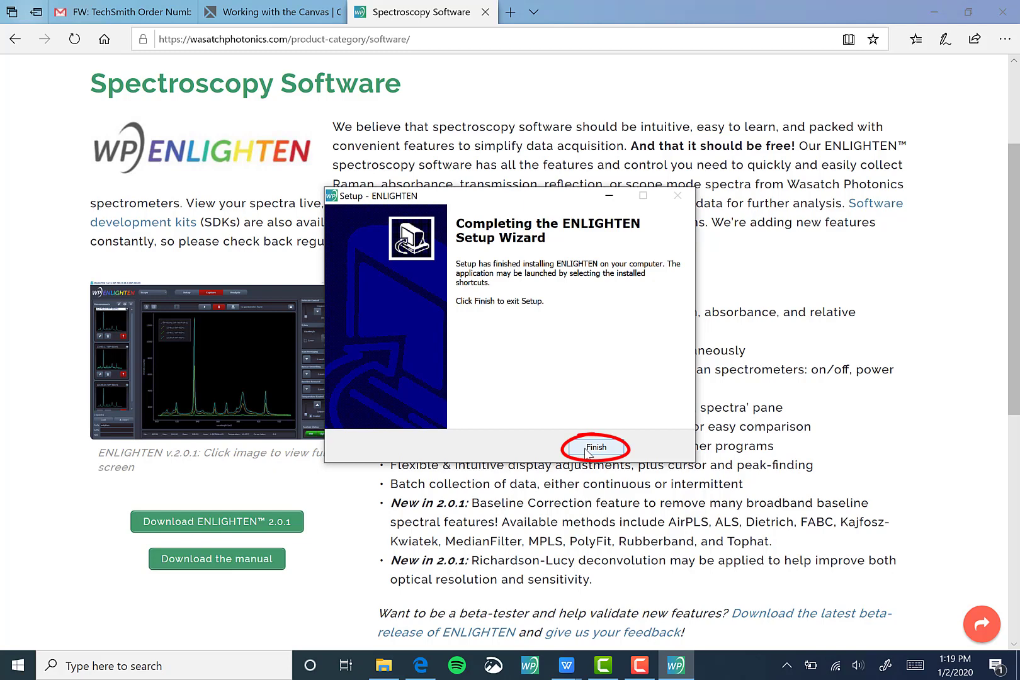
click(596, 447)
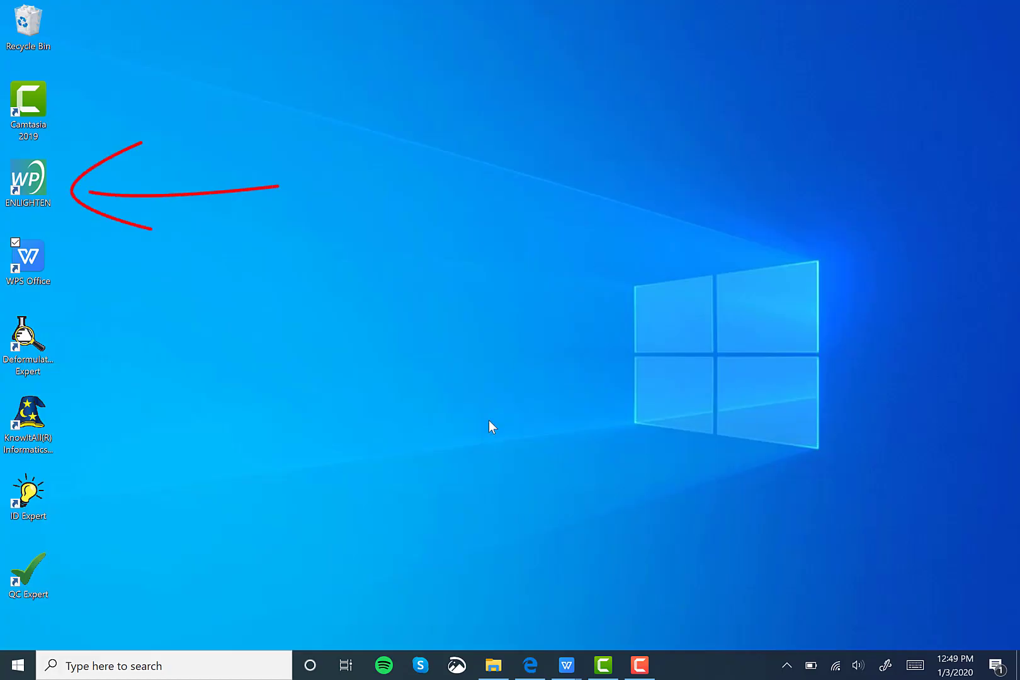
Launch ENLIGHTEN 2.0.1 from its new desktop shortcut.
click(29, 183)
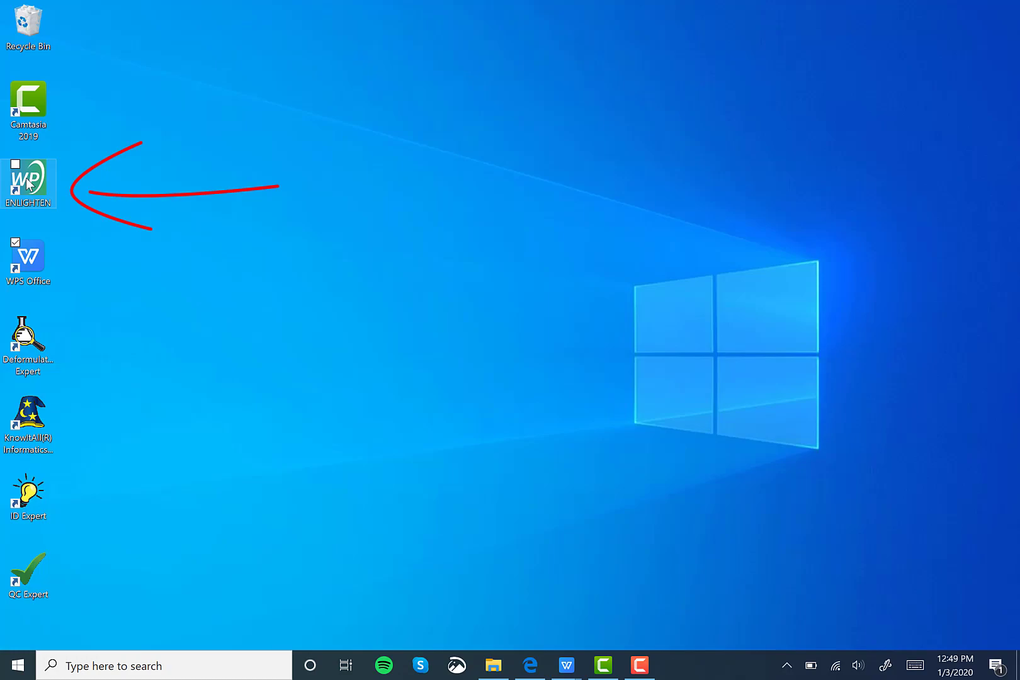
double_click(28, 176)
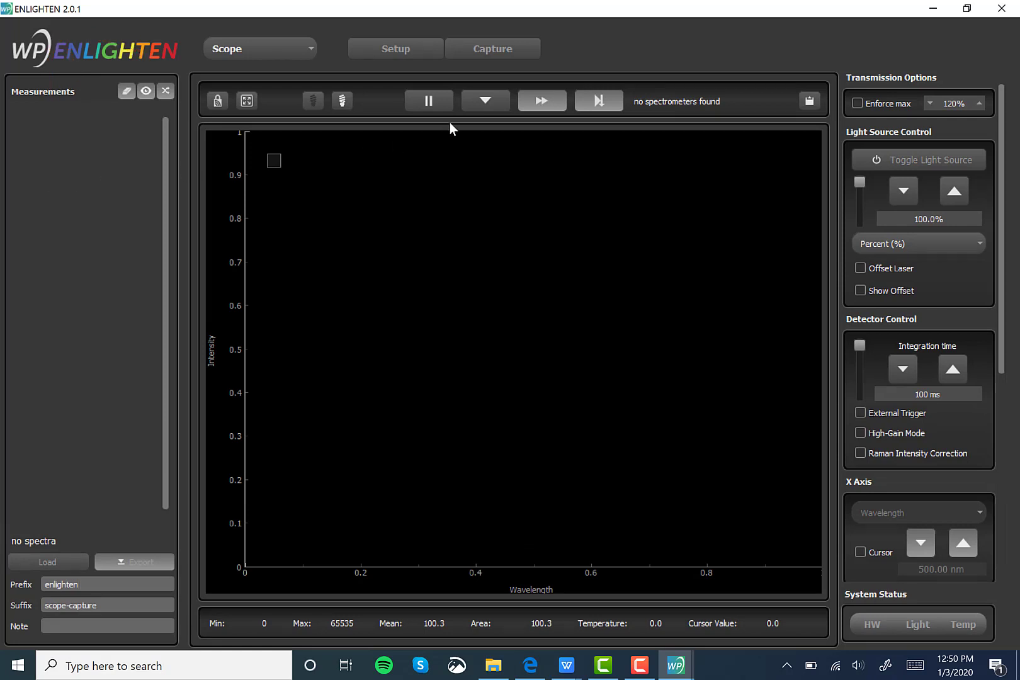
mouse_move(711, 33)
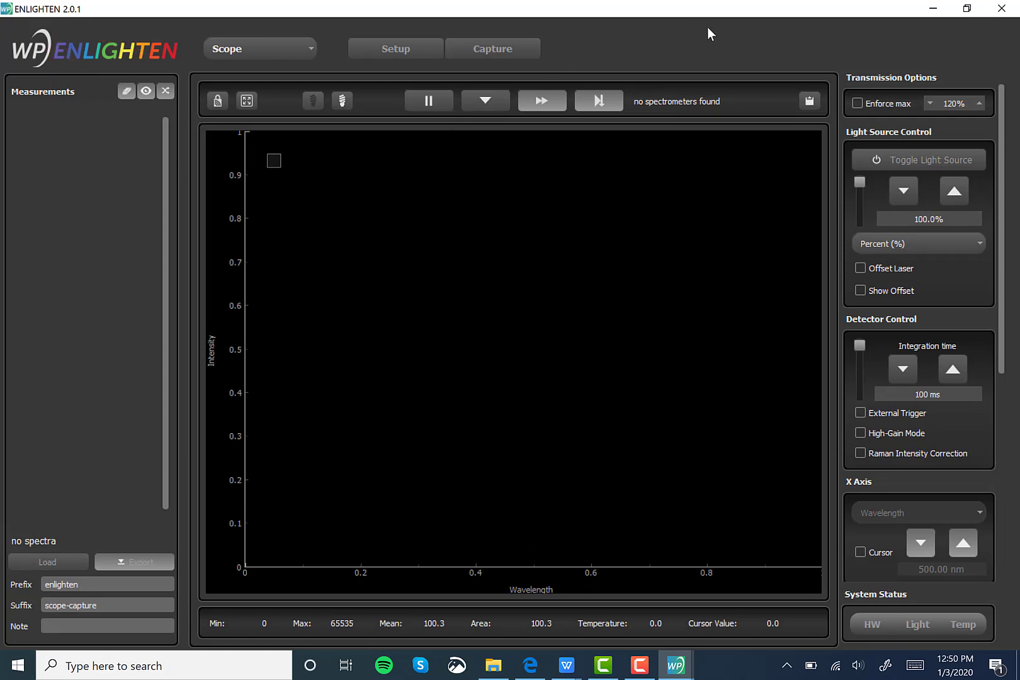